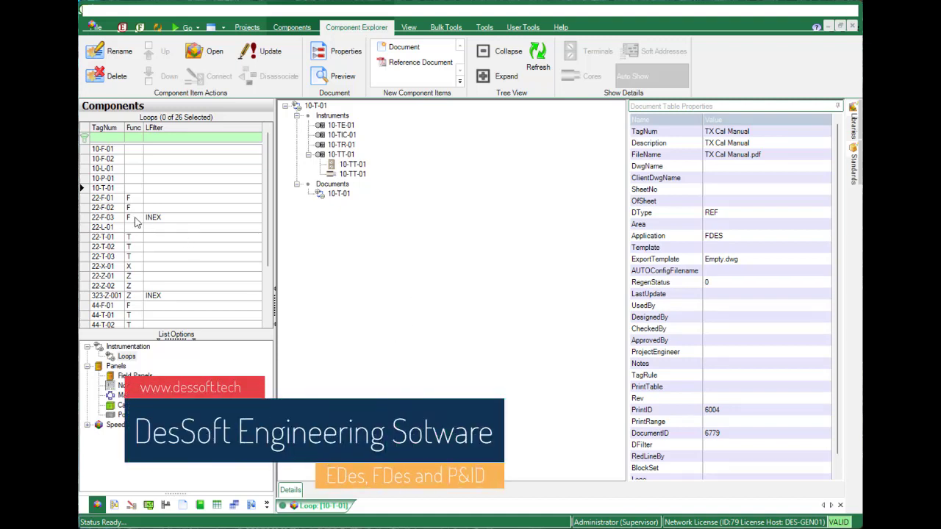
Show the project components and open loop 10-T-01 in Component Explorer.
{"action": "left_click", "coordinate": [292, 27]}
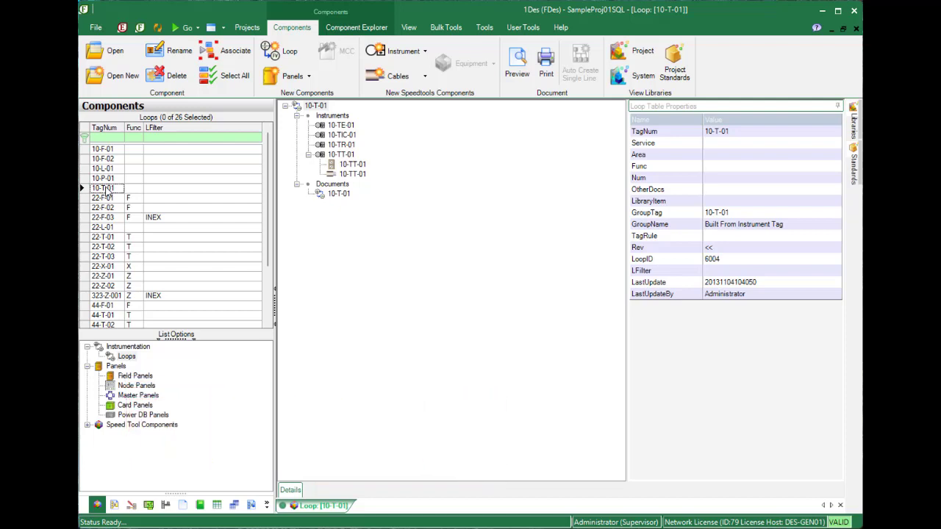
{"action": "left_click", "coordinate": [355, 27]}
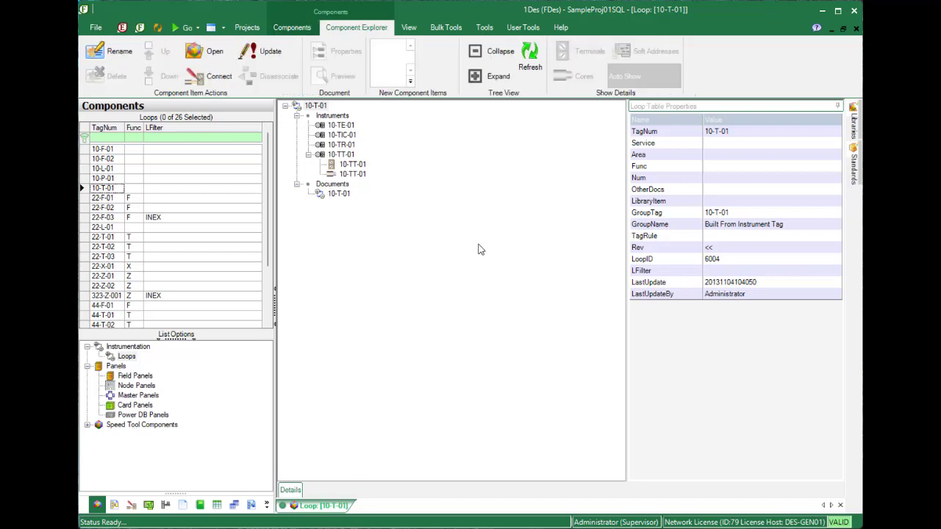
{"action": "mouse_move", "coordinate": [434, 247]}
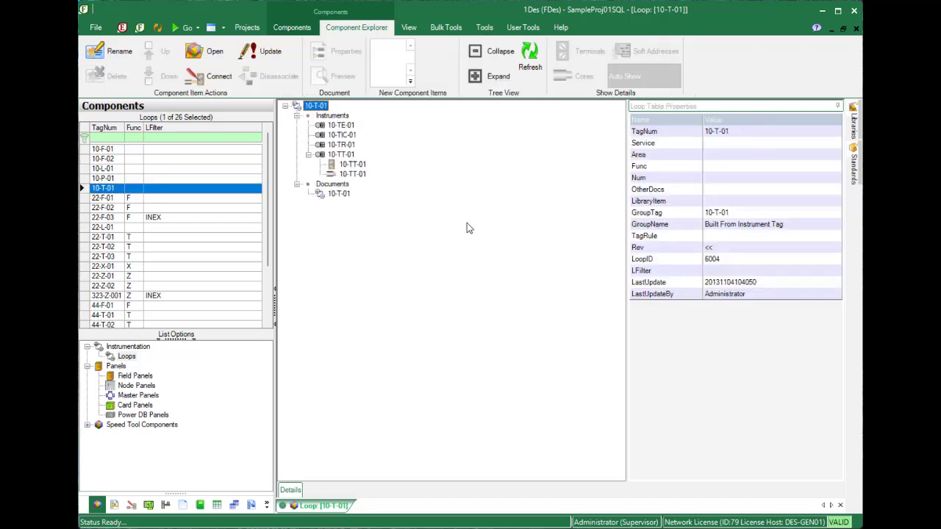
Import TX Cal Manual.pdf as a reference document under loop 10-T-01's Documents and open it.
{"action": "left_click", "coordinate": [332, 183]}
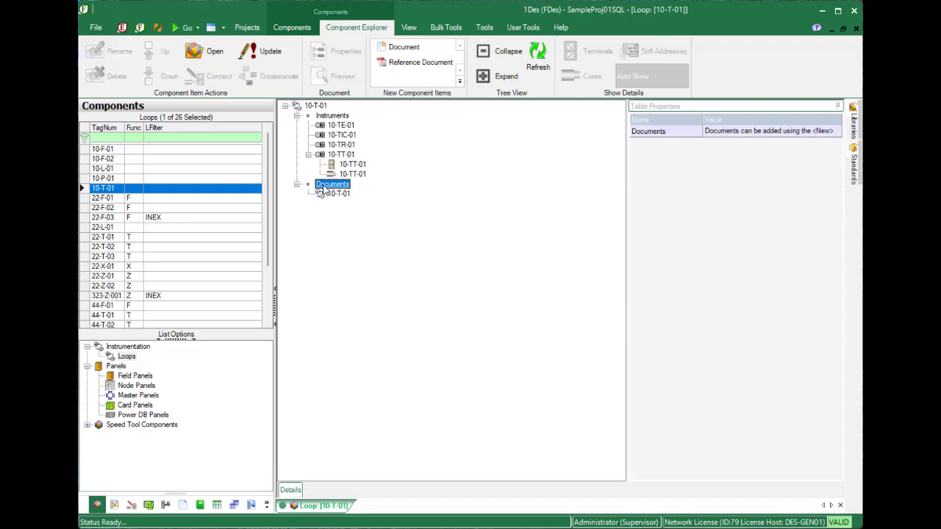
{"action": "mouse_move", "coordinate": [417, 61]}
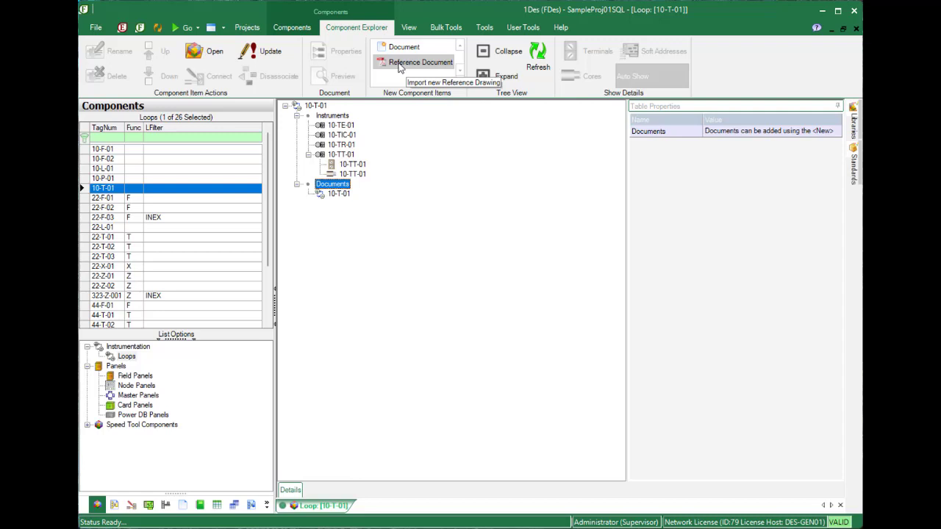
{"action": "left_click", "coordinate": [420, 62]}
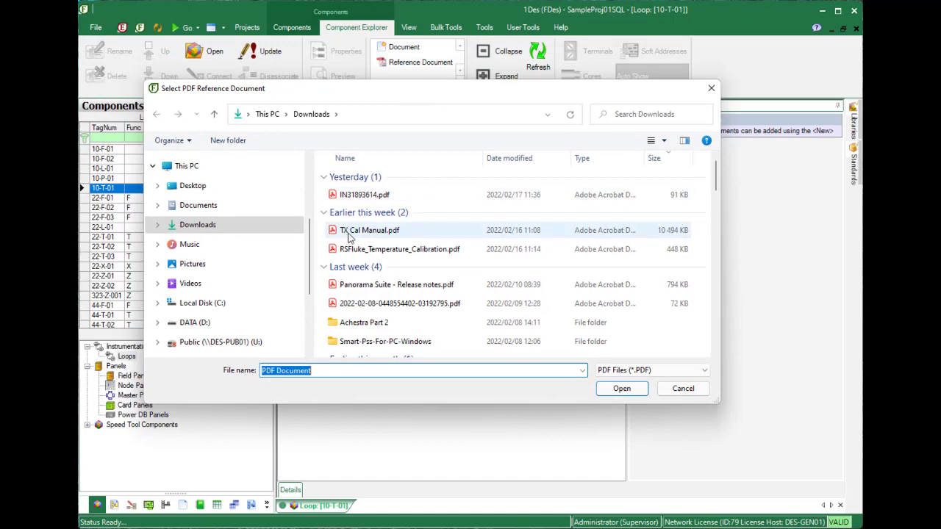
{"action": "left_click", "coordinate": [621, 388]}
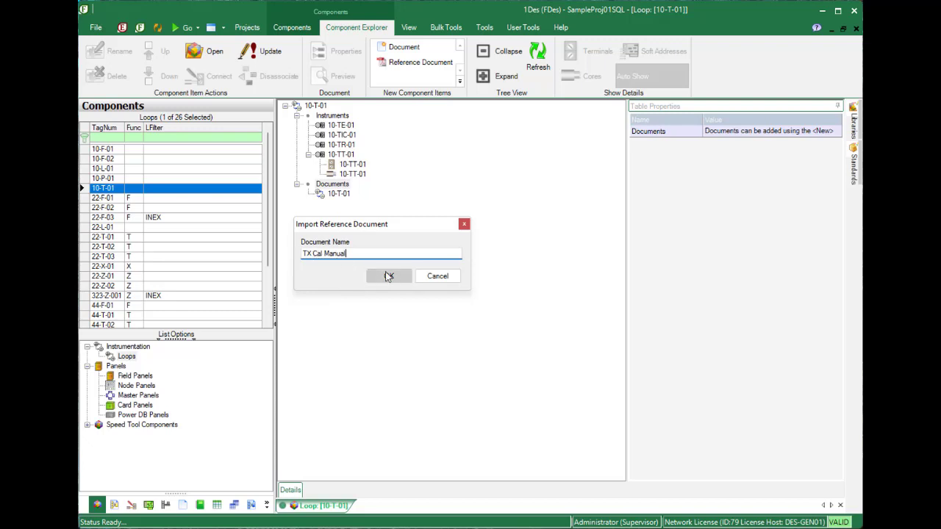
{"action": "left_click", "coordinate": [388, 276]}
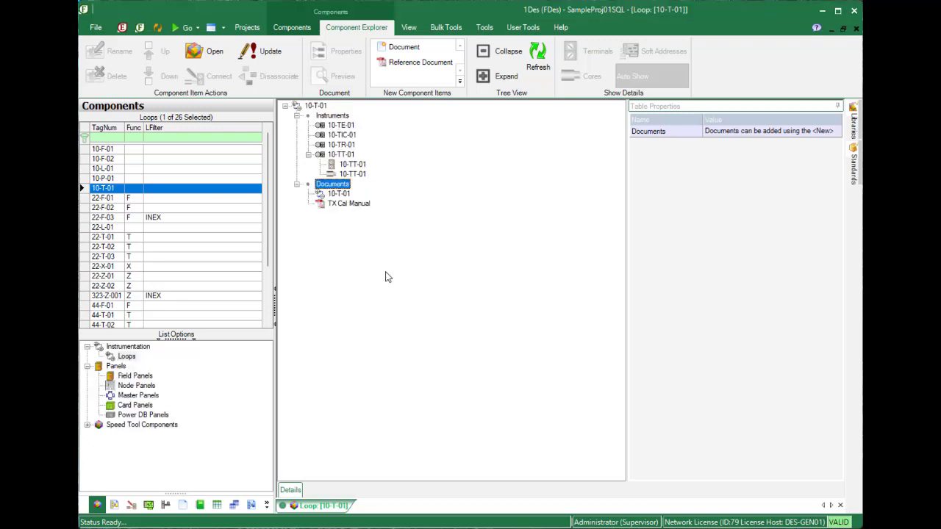
{"action": "left_click", "coordinate": [348, 203]}
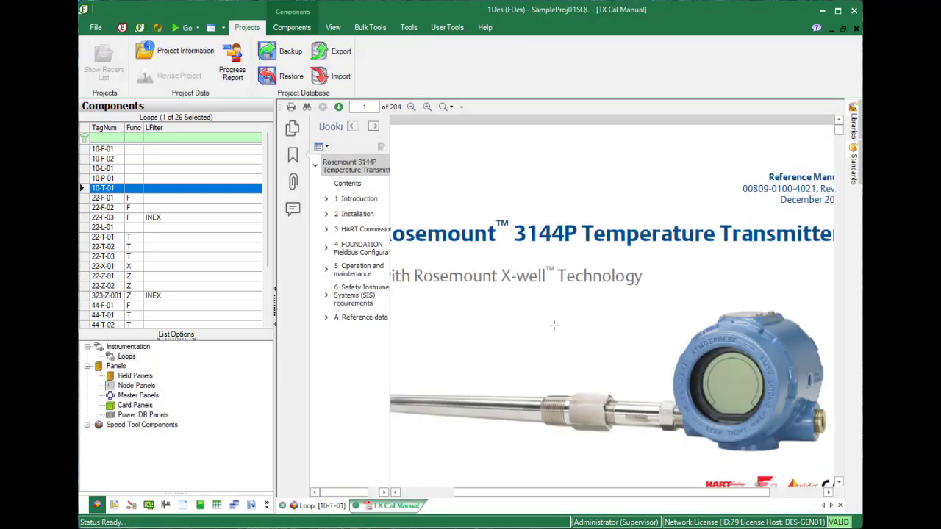
Page the TX Cal Manual to Operation and maintenance, then show the project document list.
{"action": "scroll", "scroll_direction": "down", "scroll_amount": 3}
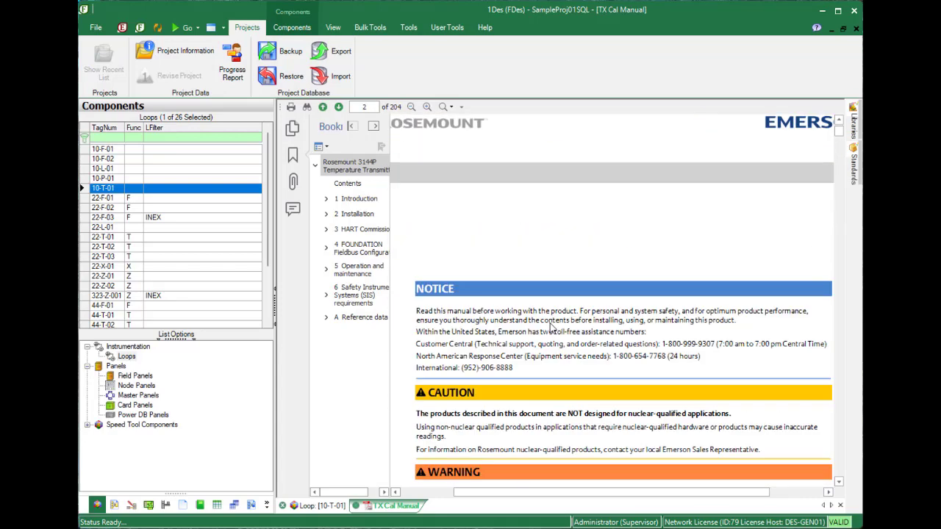
{"action": "scroll", "scroll_direction": "down", "scroll_amount": 3}
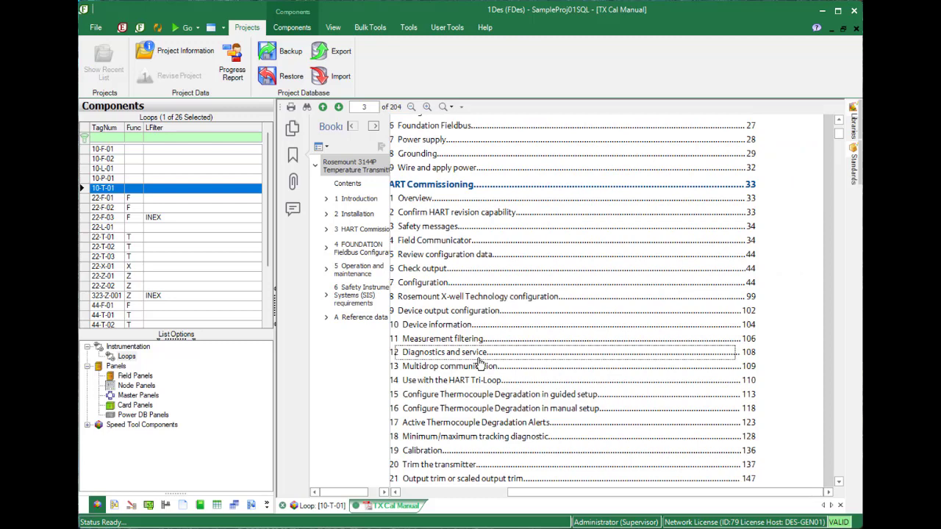
{"action": "left_click", "coordinate": [443, 352]}
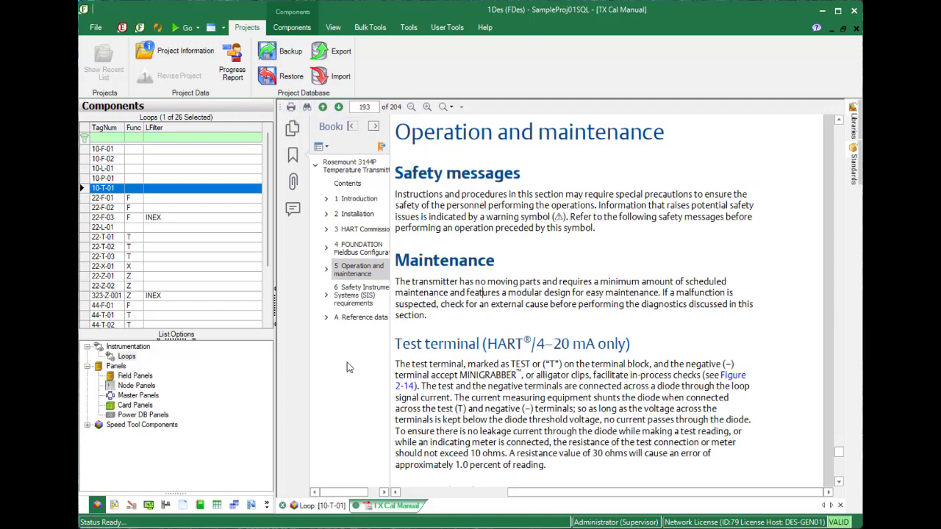
{"action": "left_click", "coordinate": [289, 27]}
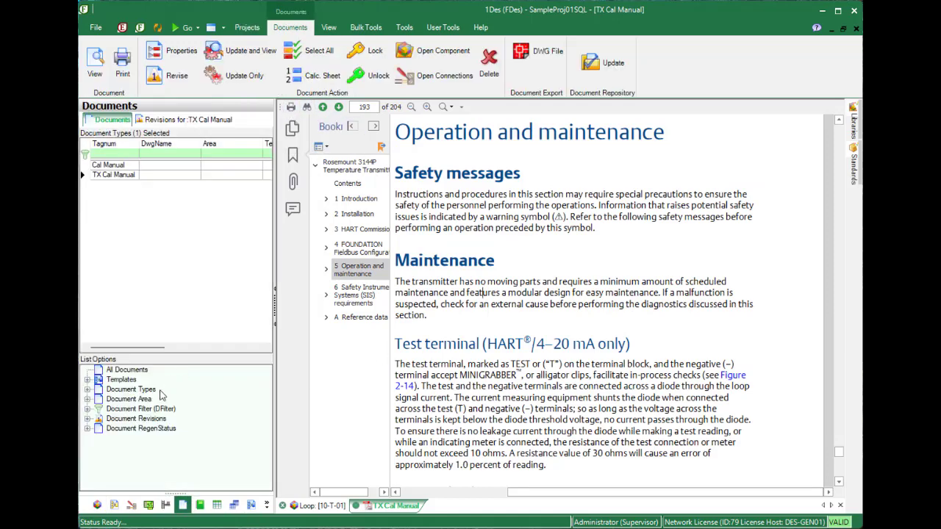
Expand Document Types and select the DTYPE picklist in the Picklist Editor.
{"action": "left_click", "coordinate": [88, 389]}
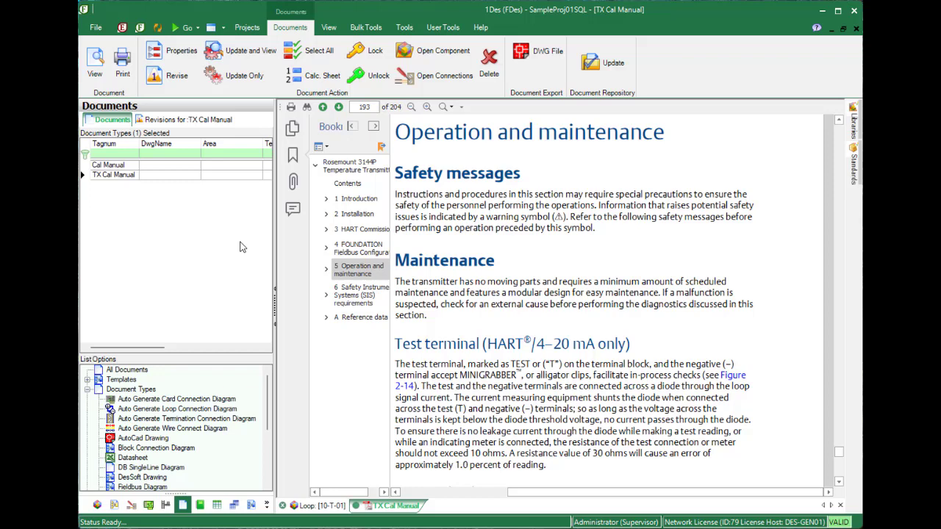
{"action": "left_click", "coordinate": [328, 27]}
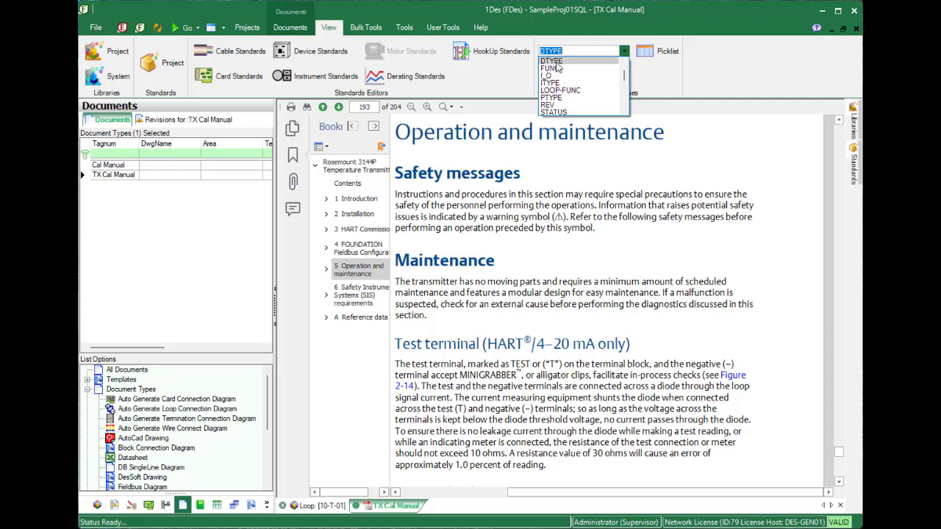
{"action": "left_click", "coordinate": [667, 50]}
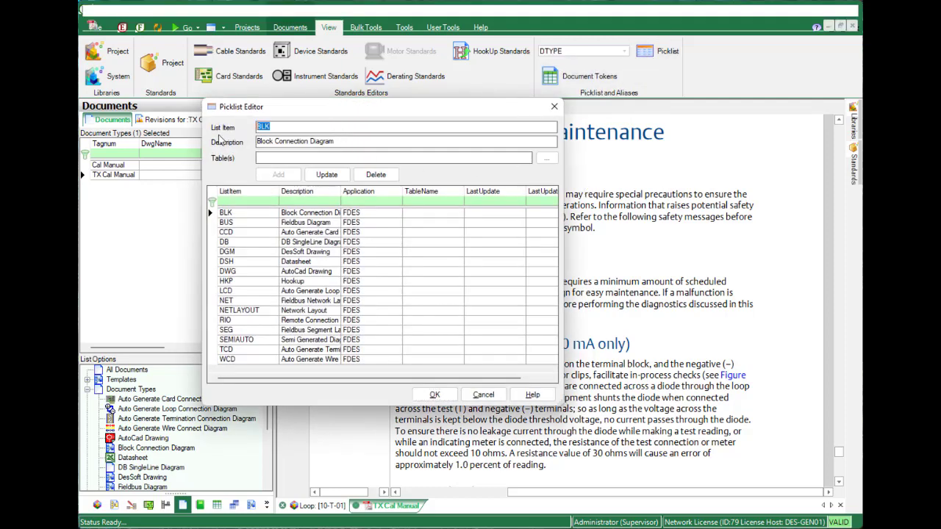
Enter list item REF with description 'Reference Documents' in the DTYPE picklist.
{"action": "type", "text": "REF"}
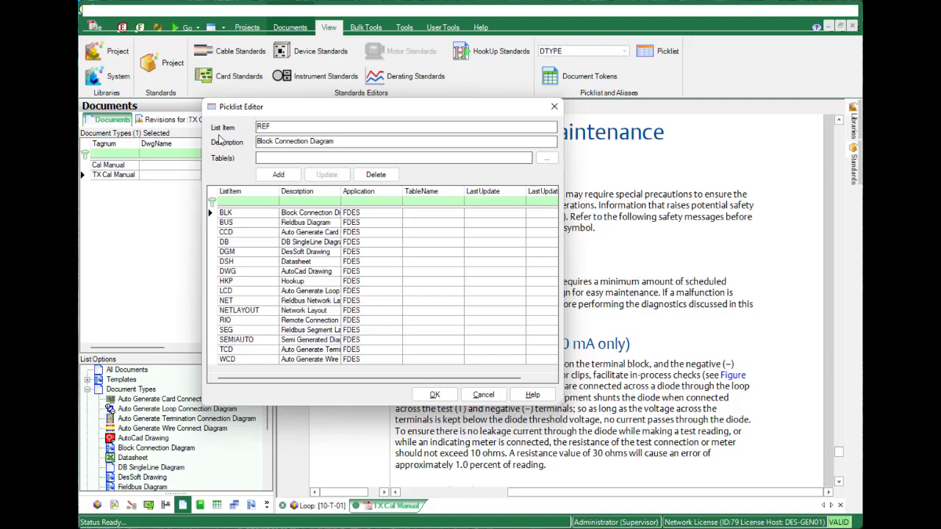
{"action": "triple_click", "coordinate": [293, 140]}
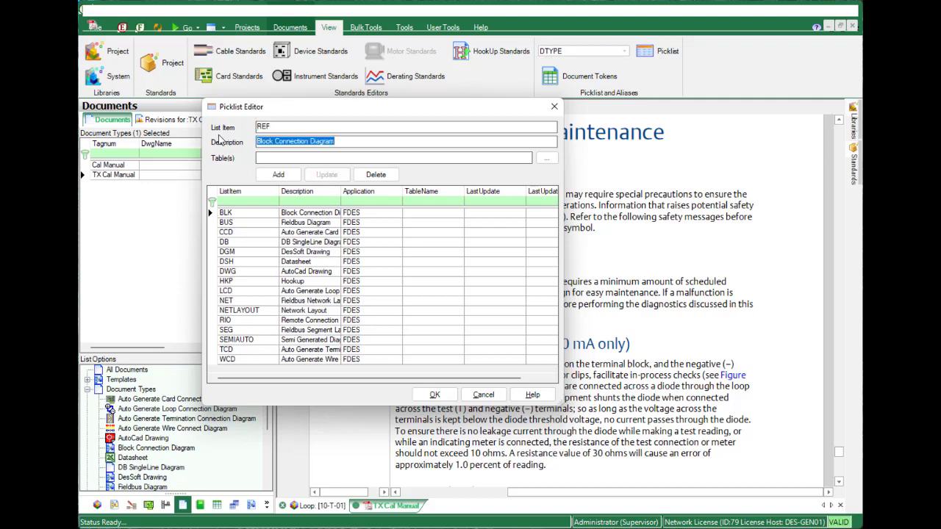
{"action": "type", "text": "R"}
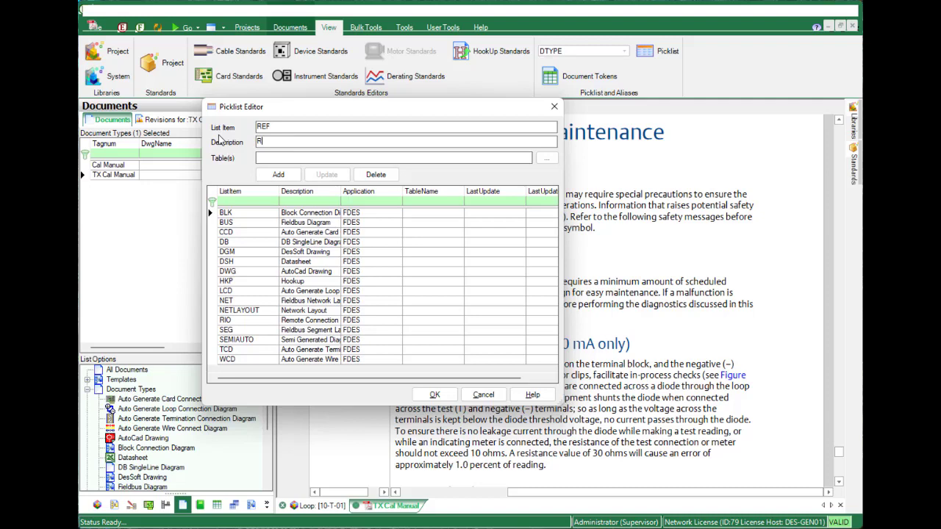
{"action": "type", "text": "eferenc"}
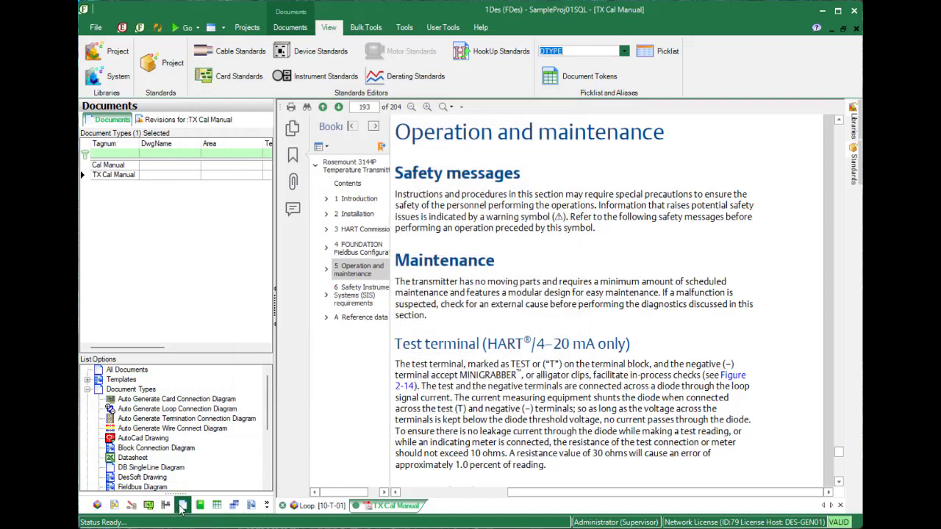
Filter documents to Reference Documents, check the Cal Manual entries, and return to loop 10-T-01.
{"action": "left_click", "coordinate": [289, 27]}
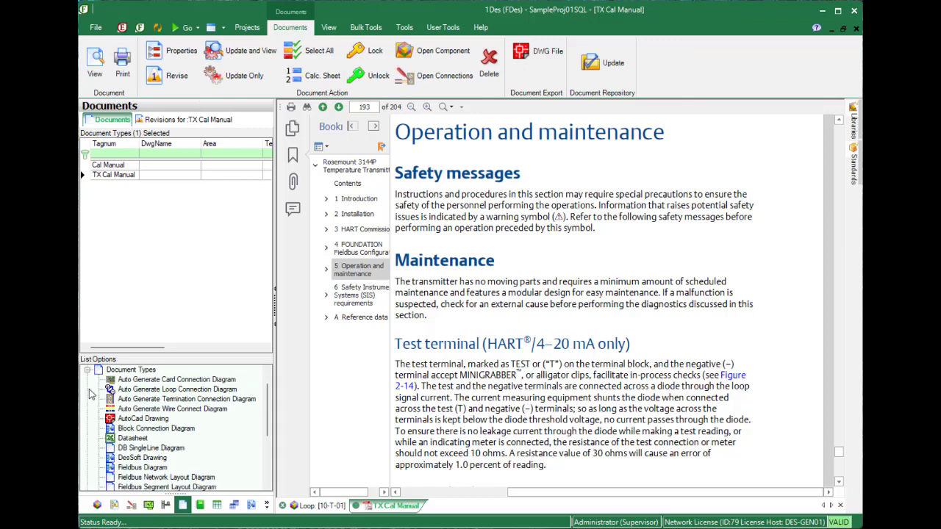
{"action": "scroll", "scroll_direction": "down", "scroll_amount": 3}
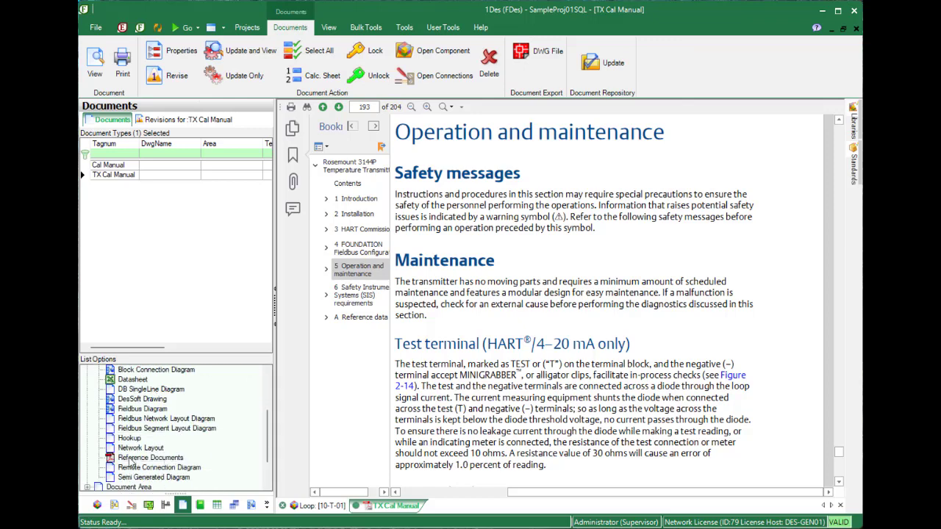
{"action": "left_click", "coordinate": [150, 457]}
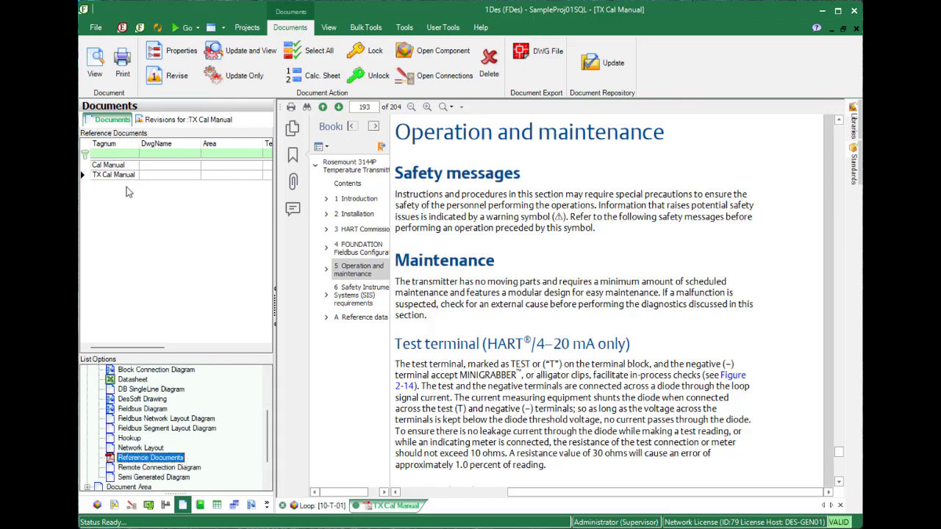
{"action": "left_click", "coordinate": [109, 164]}
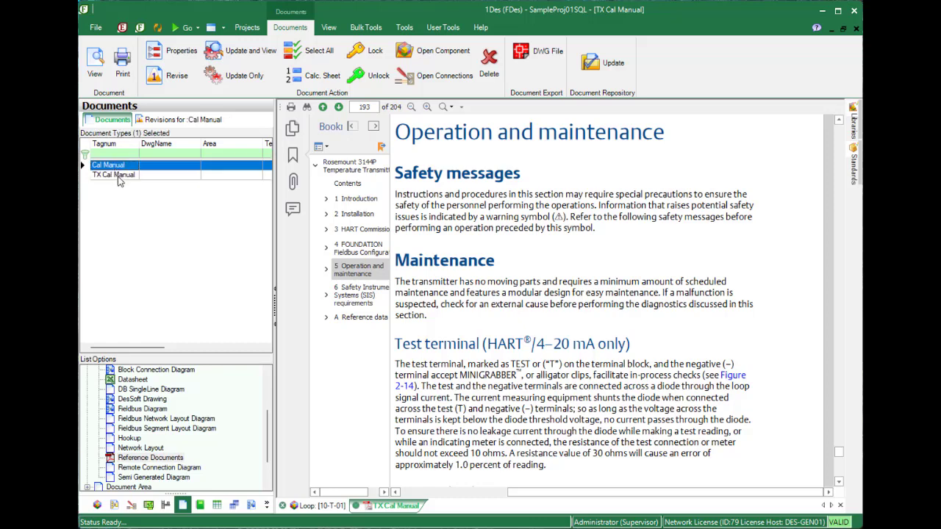
{"action": "left_click", "coordinate": [114, 175]}
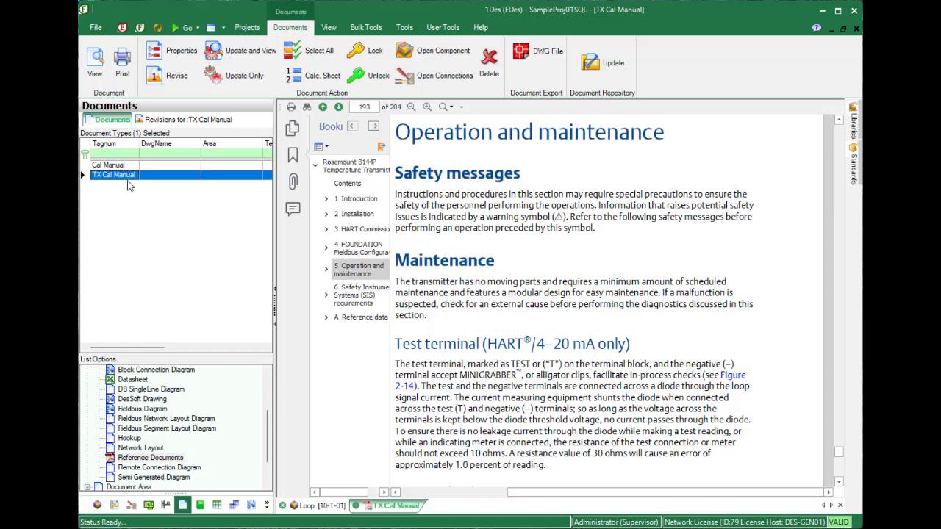
{"action": "left_click", "coordinate": [292, 28]}
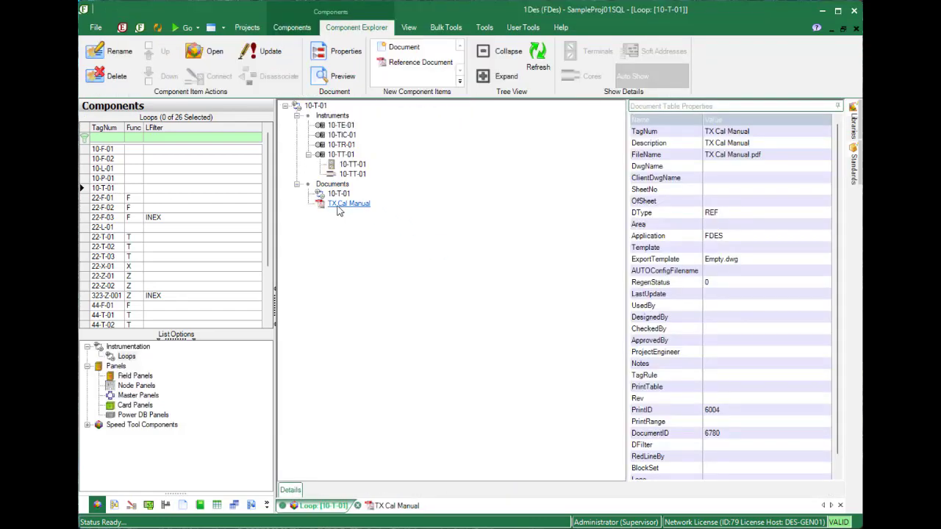
Select TX Cal Manual in loop 10-T-01's tree and list the 21 field panels.
{"action": "left_click", "coordinate": [349, 202]}
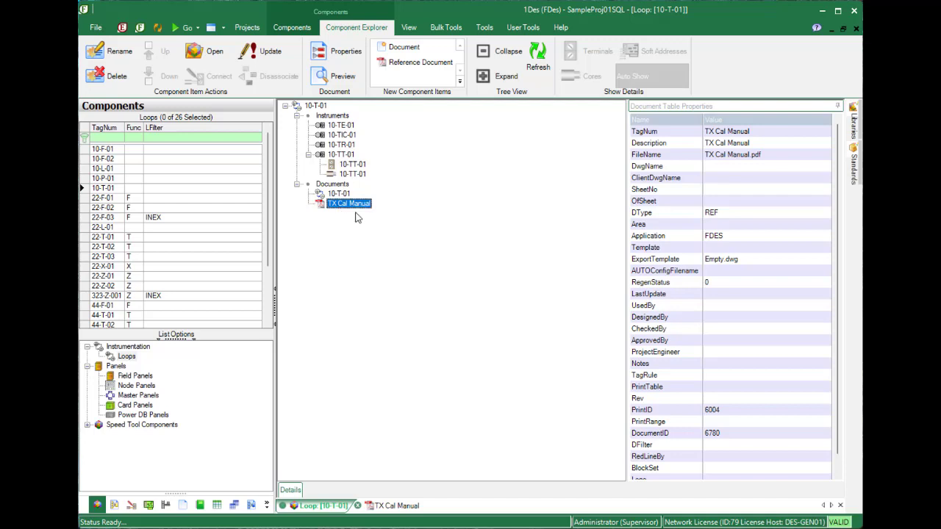
{"action": "left_click", "coordinate": [291, 27]}
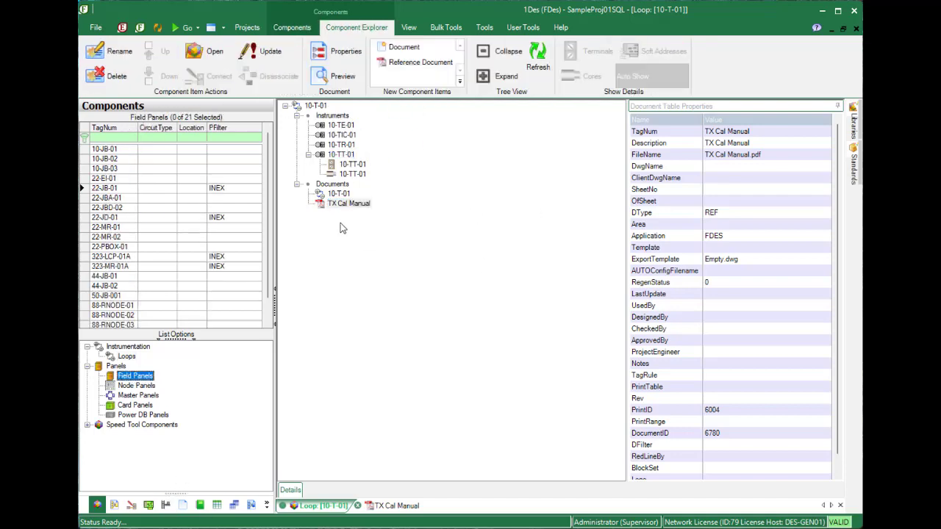
{"action": "left_click", "coordinate": [292, 28]}
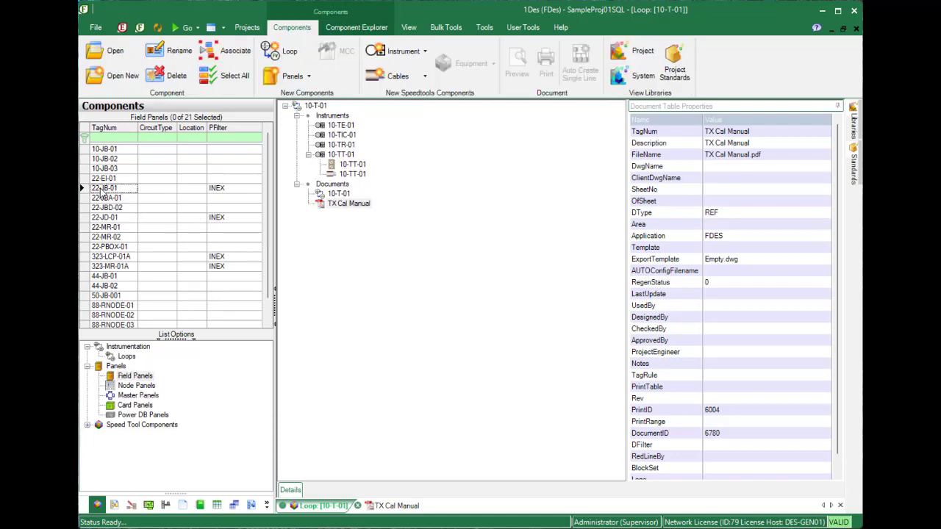